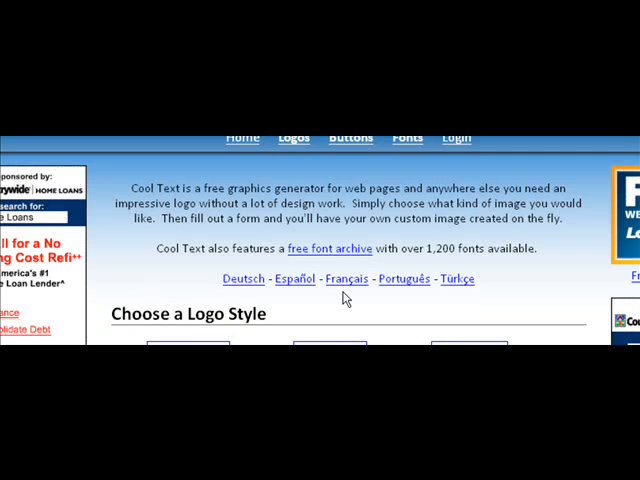
Step: Scroll the Cool Text home page down to reach the Buttons option
{"action": "scroll", "scroll_direction": "down", "scroll_amount": 3}
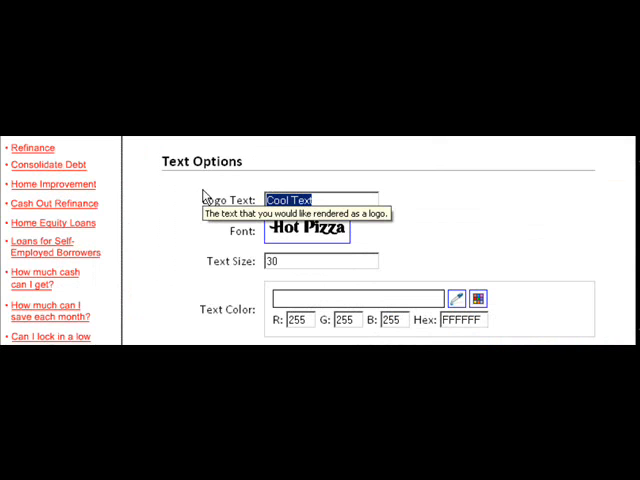
Step: Enter 'Subscribe' as the logo text
{"action": "type", "text": "S"}
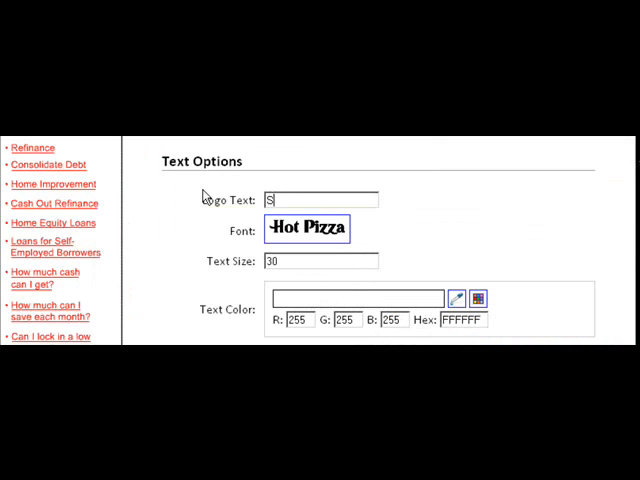
{"action": "type", "text": "ubs"}
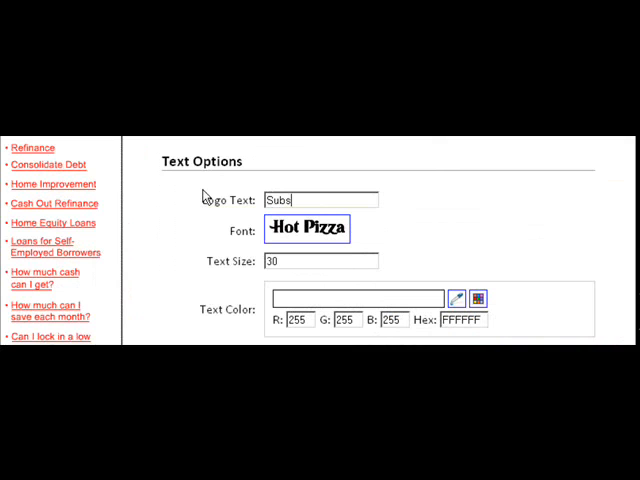
{"action": "type", "text": "cribe"}
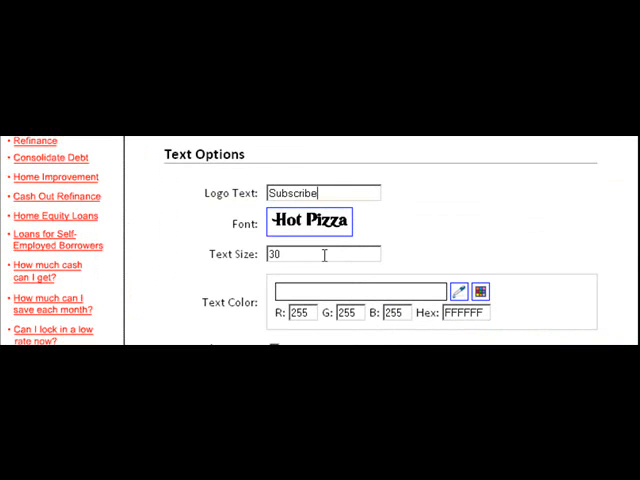
{"action": "scroll", "scroll_direction": "down", "scroll_amount": 3}
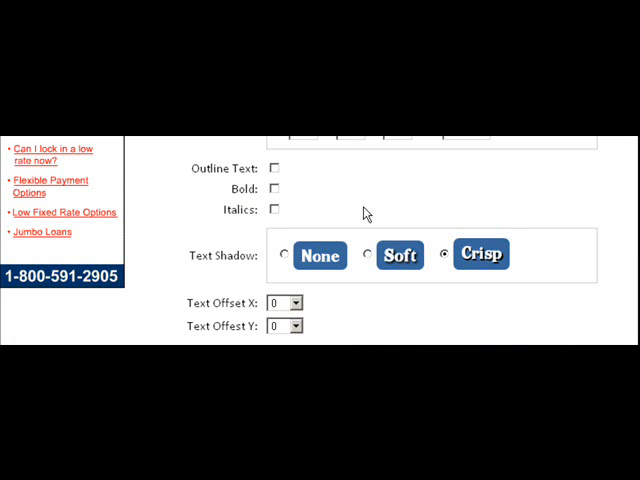
{"action": "scroll", "scroll_direction": "down", "scroll_amount": 3}
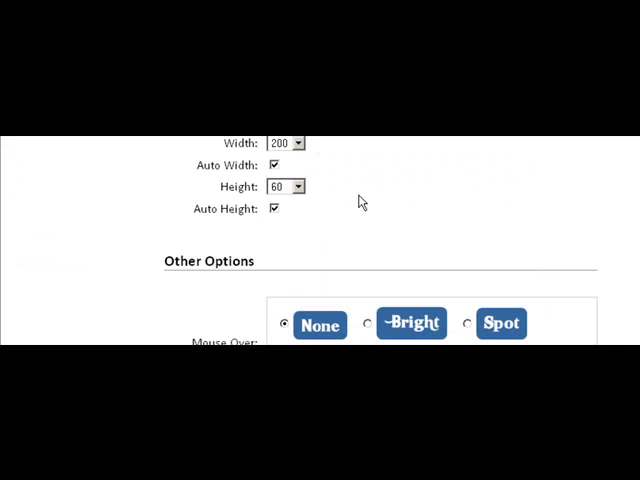
{"action": "scroll", "scroll_direction": "down", "scroll_amount": 3}
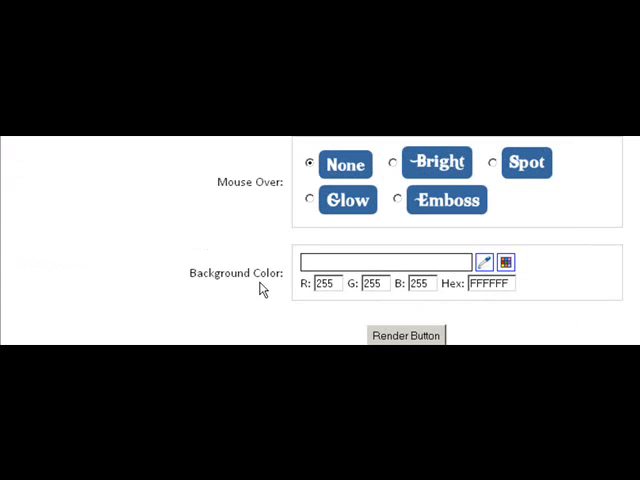
{"action": "scroll", "scroll_direction": "down", "scroll_amount": 3}
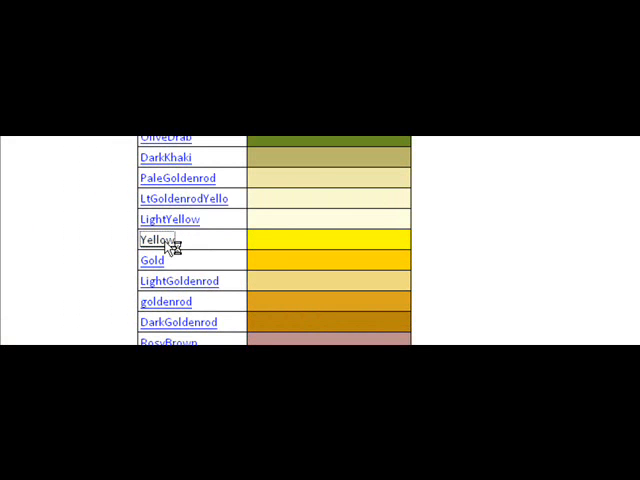
Step: Choose Yellow as the button colour
{"action": "left_click", "coordinate": [152, 240]}
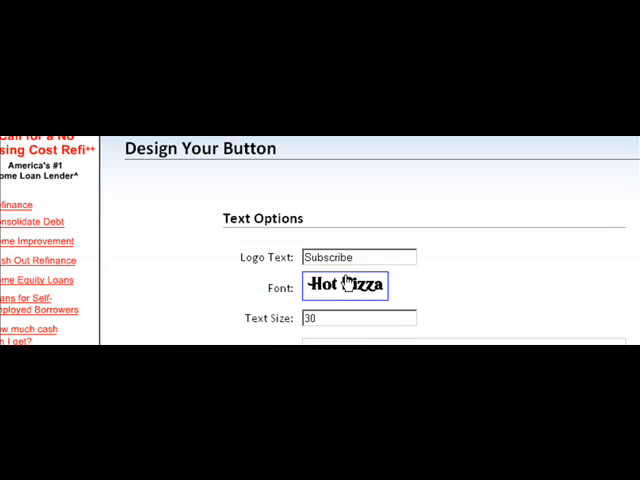
{"action": "scroll", "scroll_direction": "down", "scroll_amount": 3}
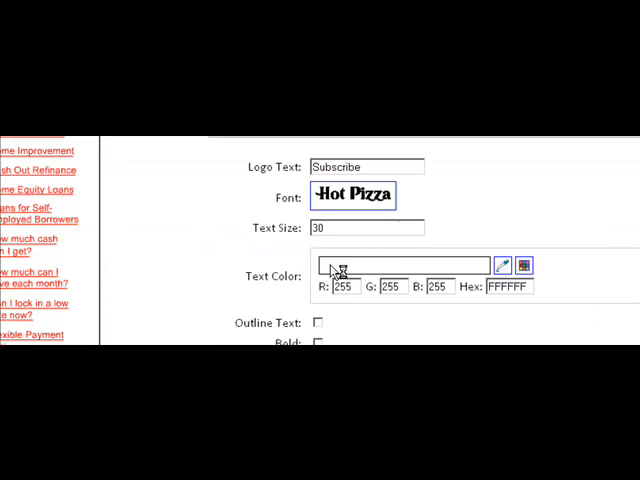
{"action": "scroll", "scroll_direction": "down", "scroll_amount": 3}
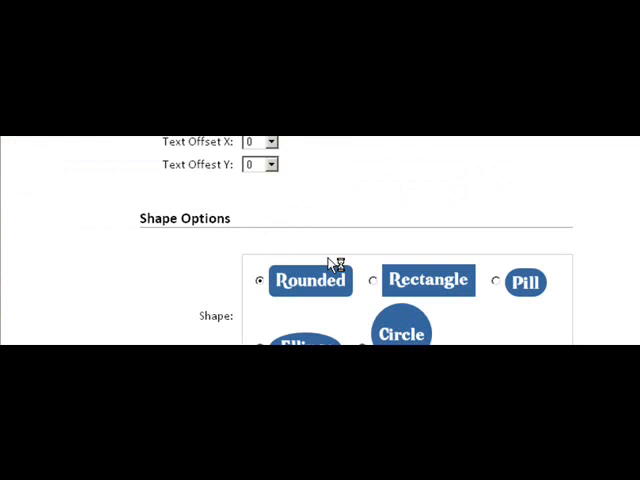
{"action": "scroll", "scroll_direction": "down", "scroll_amount": 3}
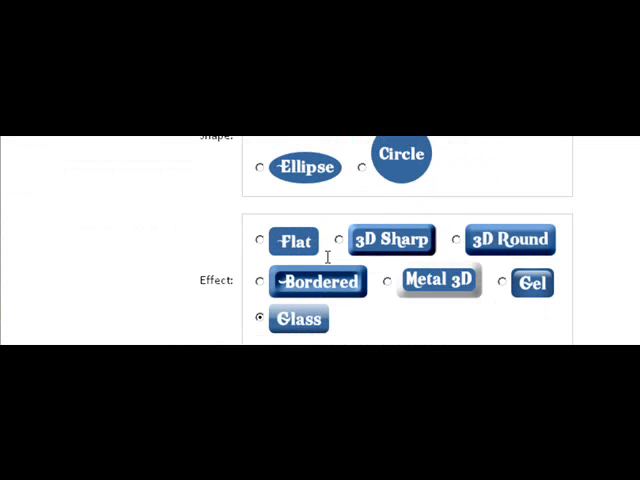
{"action": "scroll", "scroll_direction": "down", "scroll_amount": 3}
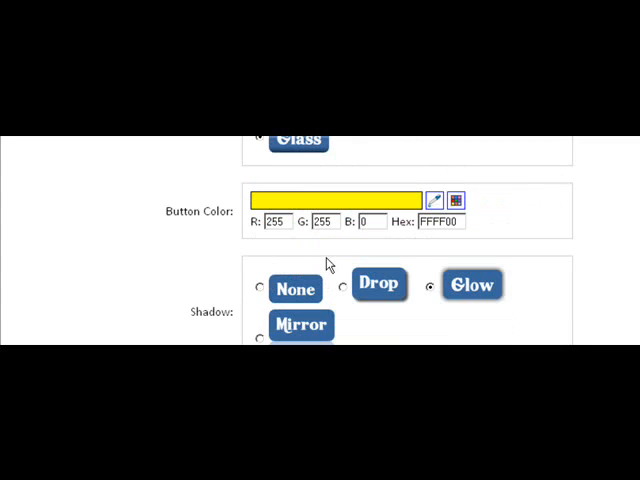
{"action": "scroll", "scroll_direction": "down", "scroll_amount": 3}
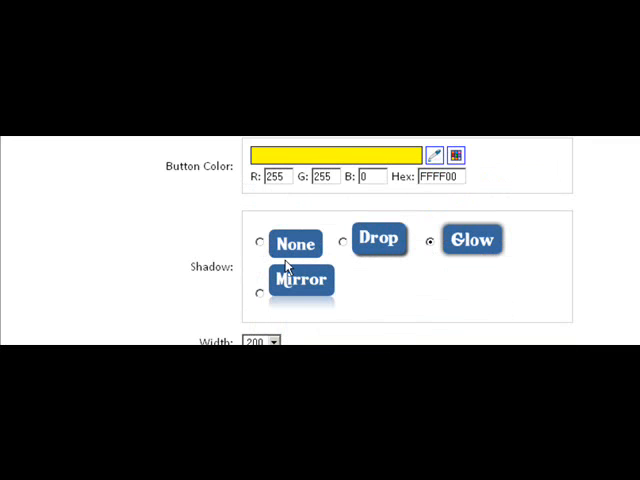
{"action": "scroll", "scroll_direction": "down", "scroll_amount": 3}
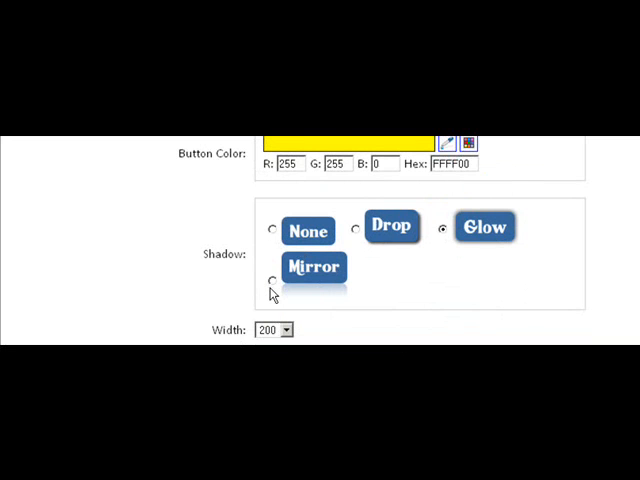
{"action": "scroll", "scroll_direction": "down", "scroll_amount": 3}
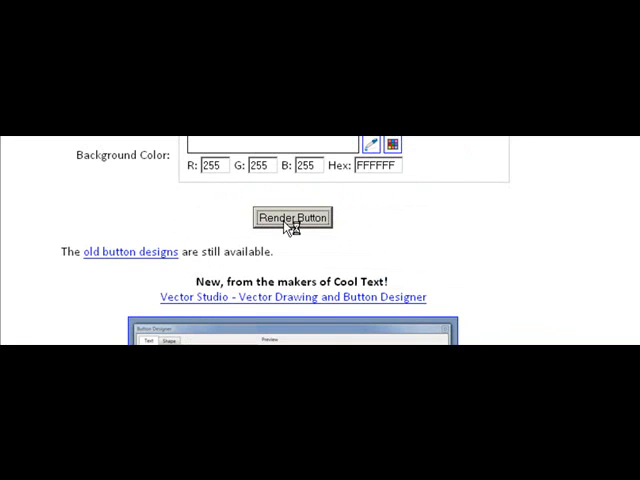
Step: Render the yellow glass 'Subscribe' button
{"action": "left_click", "coordinate": [291, 217]}
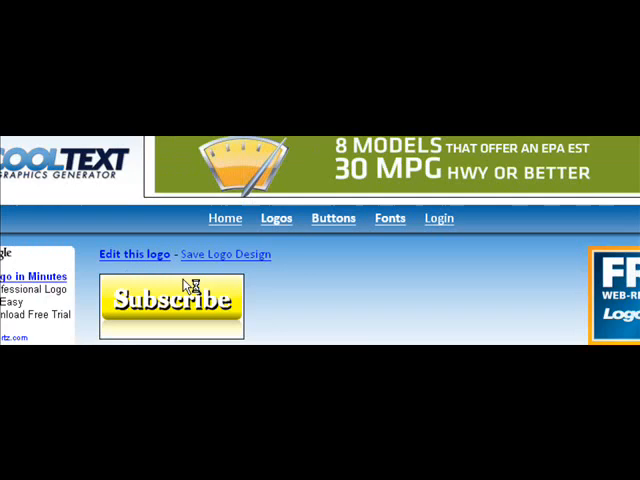
Step: Open the save dialog for the rendered button image as a PNG
{"action": "scroll", "scroll_direction": "down", "scroll_amount": 3}
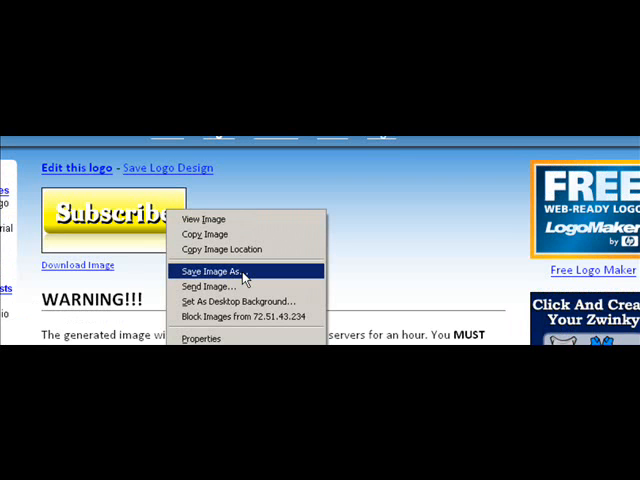
{"action": "left_click", "coordinate": [214, 271]}
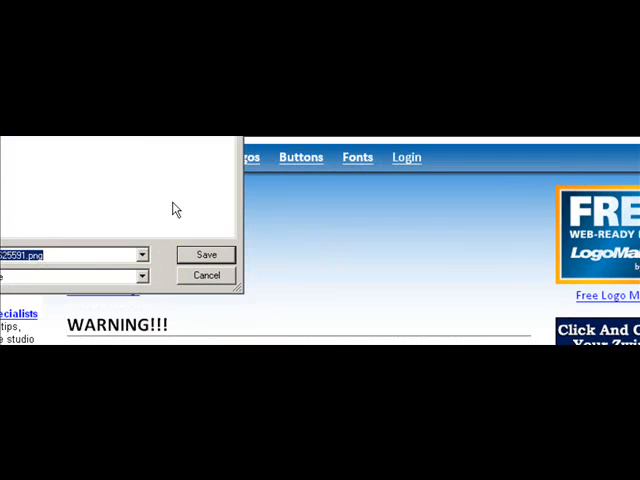